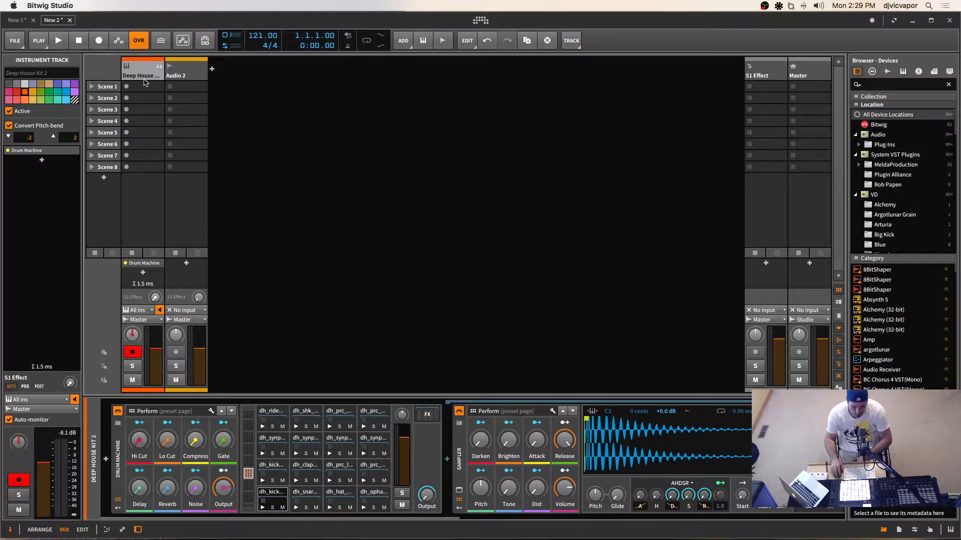
mouse_move(249, 167)
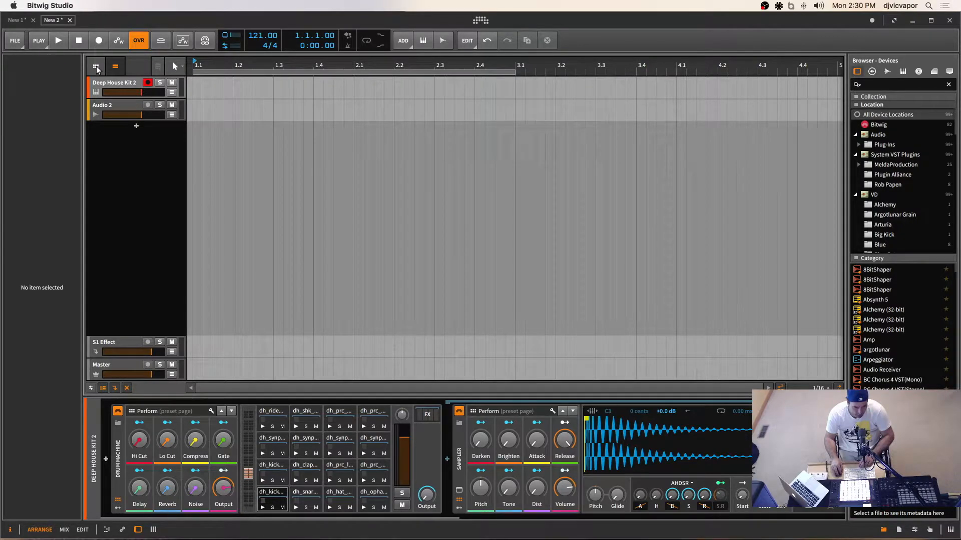
Show the scene clip launcher alongside the arrangement so each track's slots appear
left_click(96, 66)
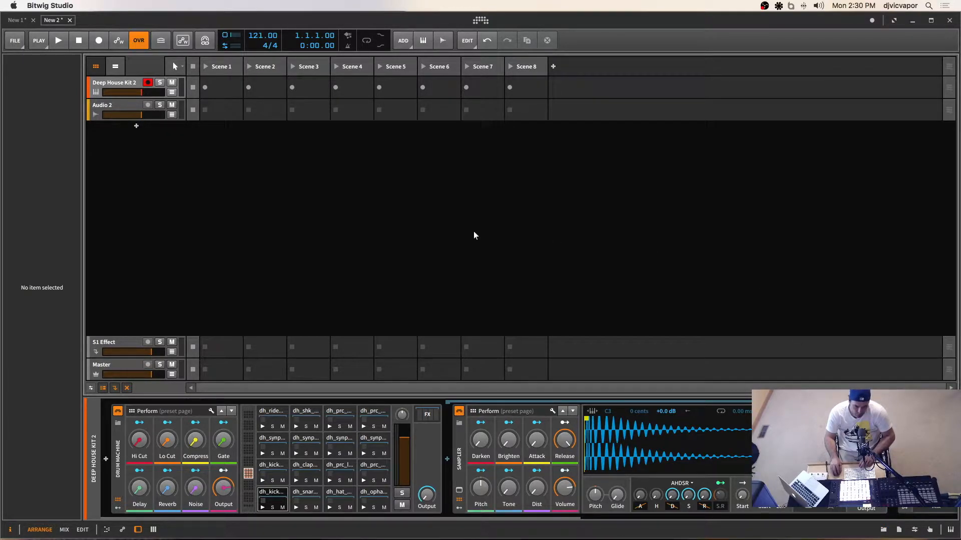
mouse_move(9, 536)
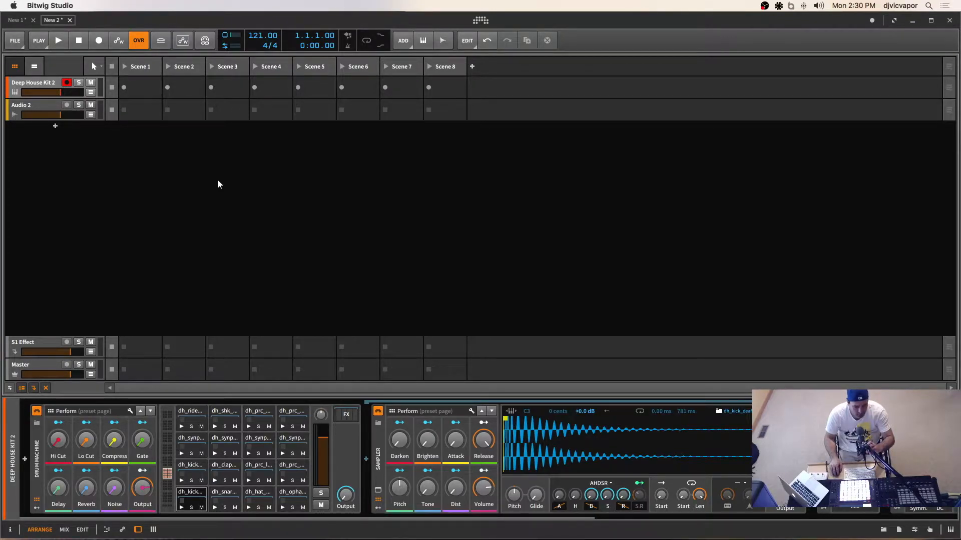
Create an empty clip in the Scene 1 slot of Deep House Kit 2 and bring it into the note editor
left_click(140, 87)
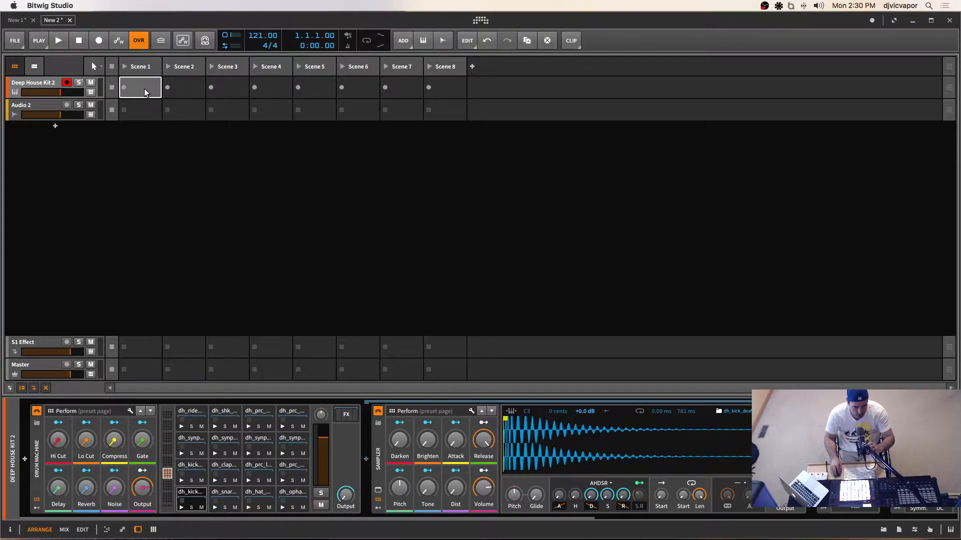
left_click(140, 87)
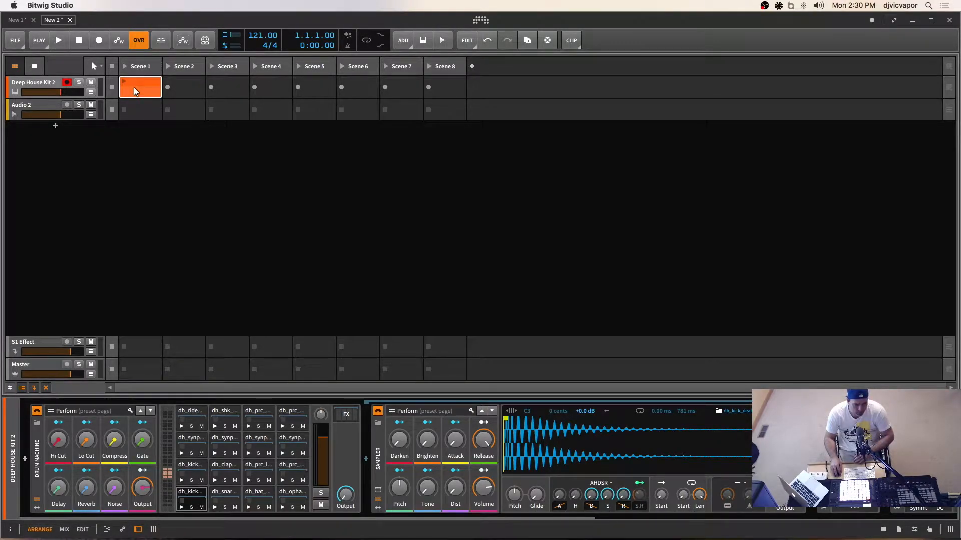
double_click(140, 87)
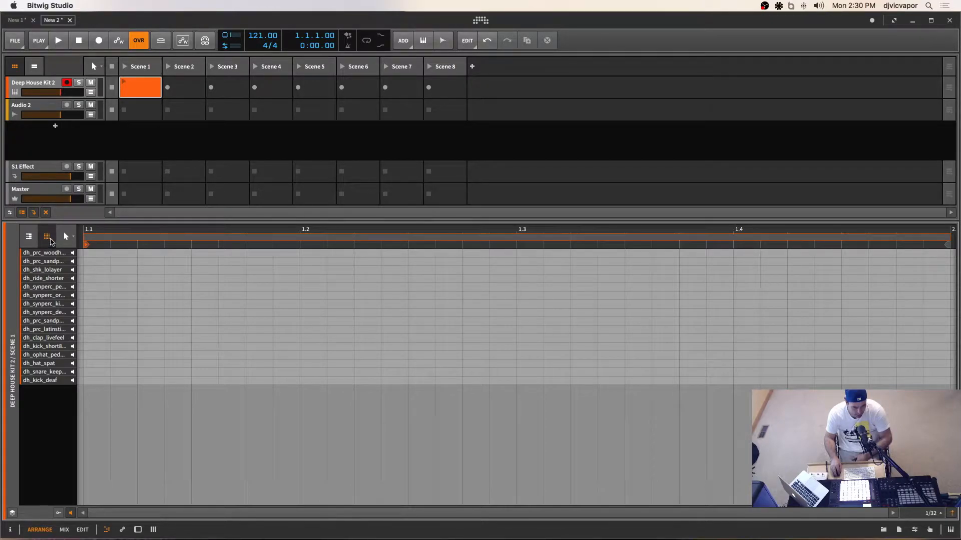
left_click(28, 236)
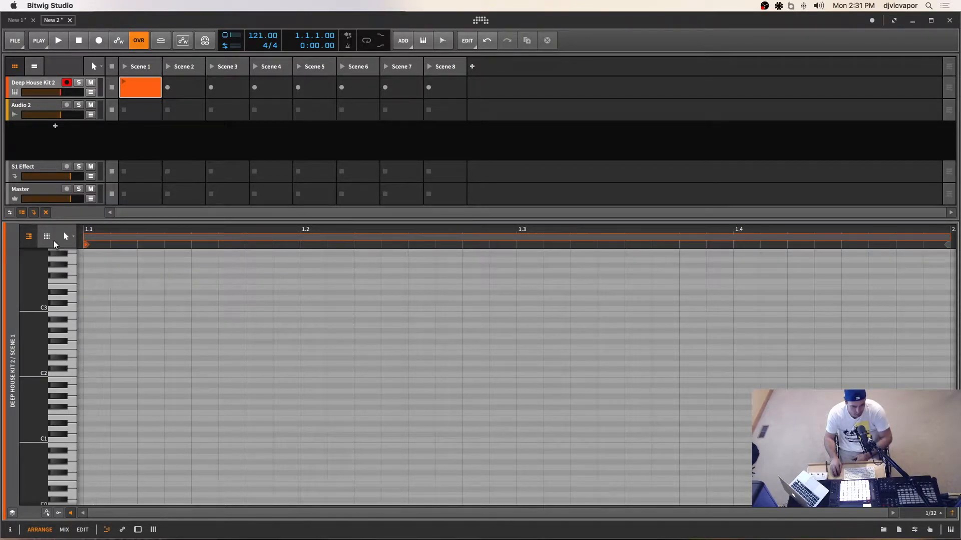
mouse_move(47, 237)
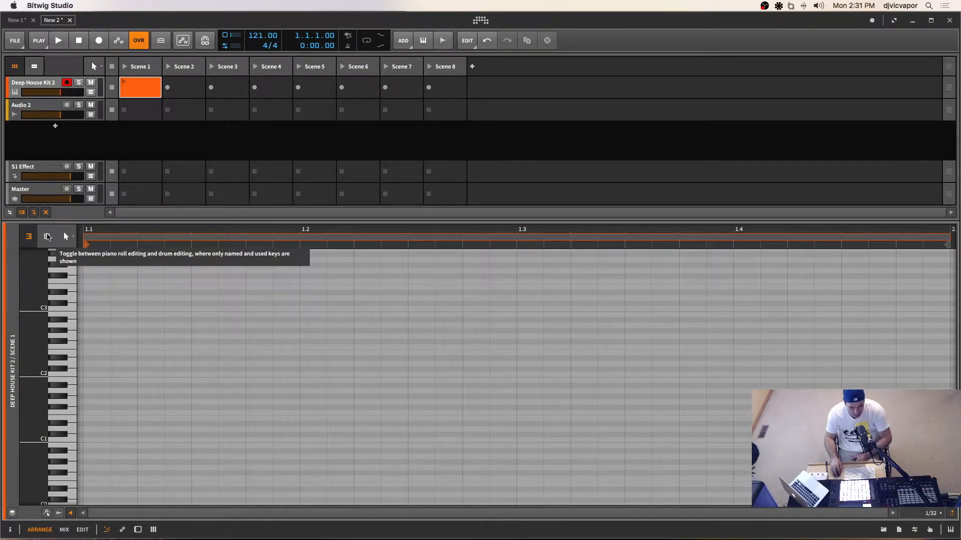
left_click(47, 236)
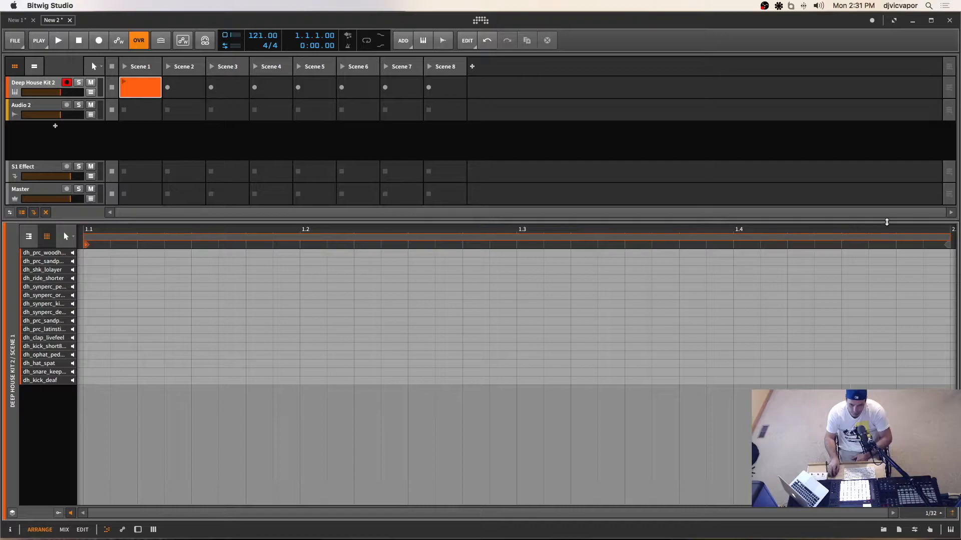
mouse_move(251, 255)
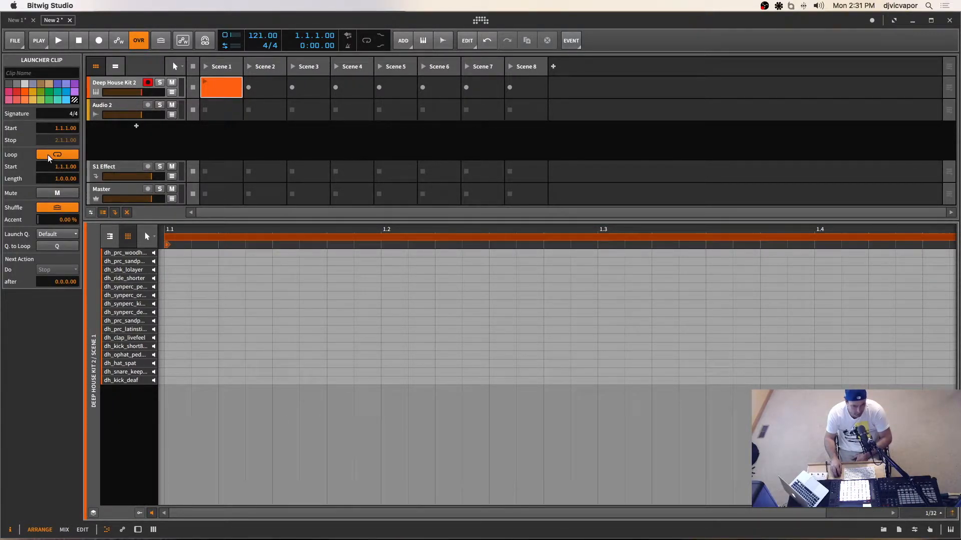
Toggle the clip's Loop setting off and back on, leaving it looping over one bar
left_click(57, 154)
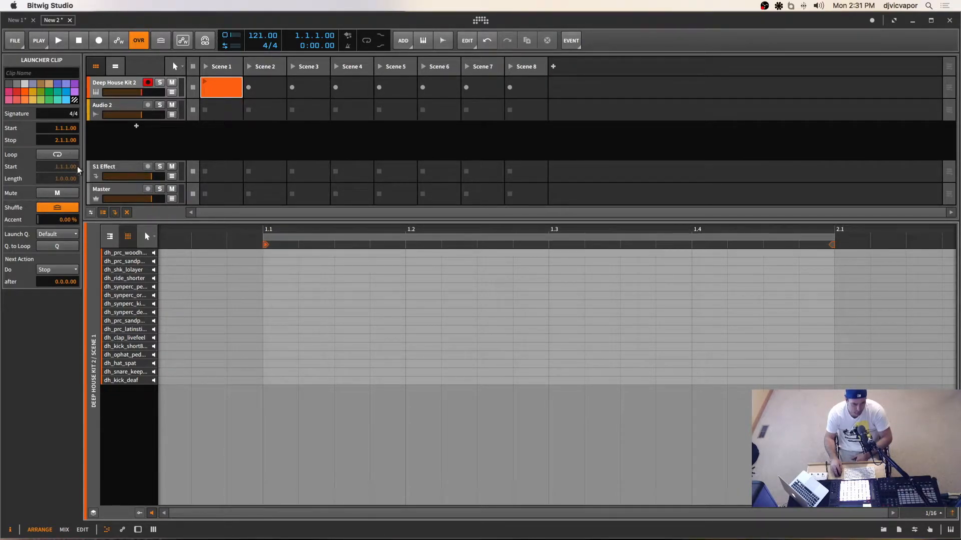
left_click(56, 154)
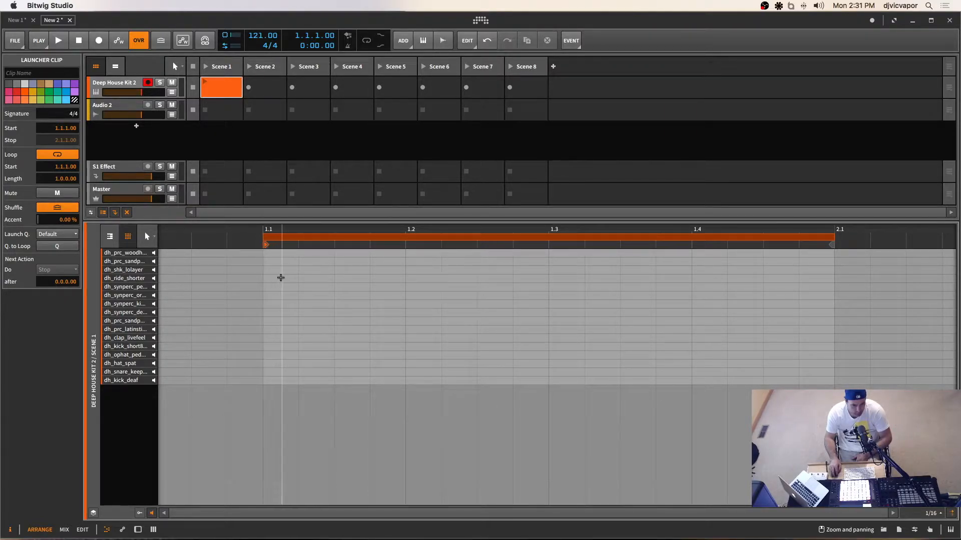
mouse_move(303, 280)
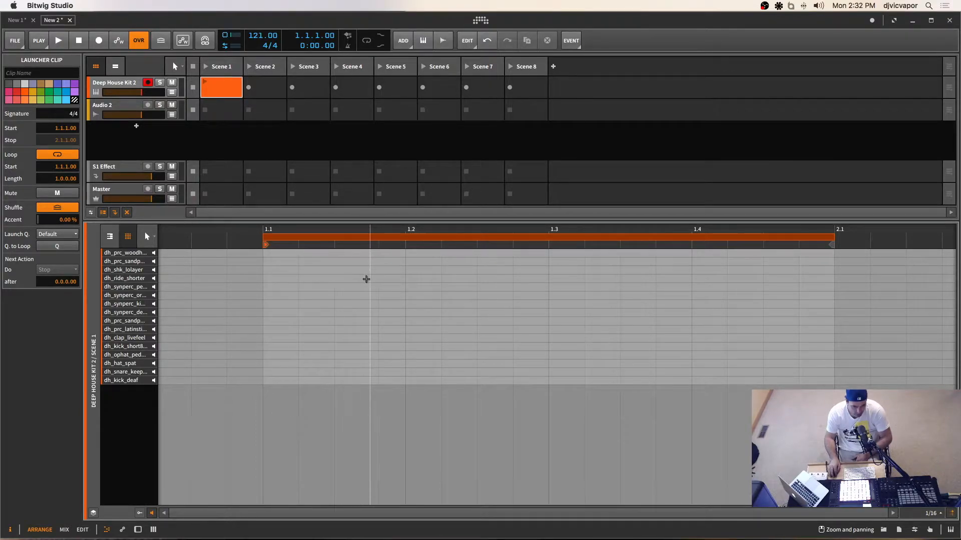
mouse_move(400, 275)
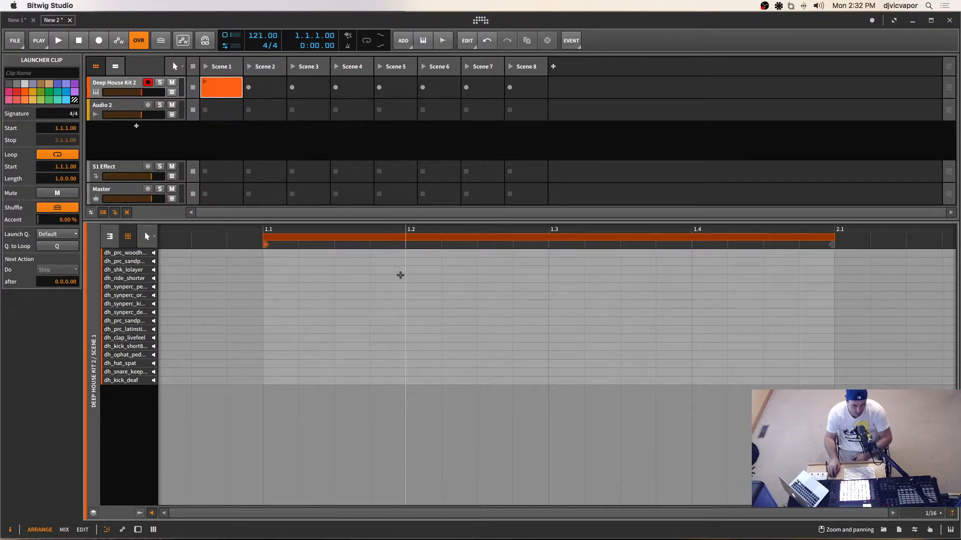
mouse_move(429, 283)
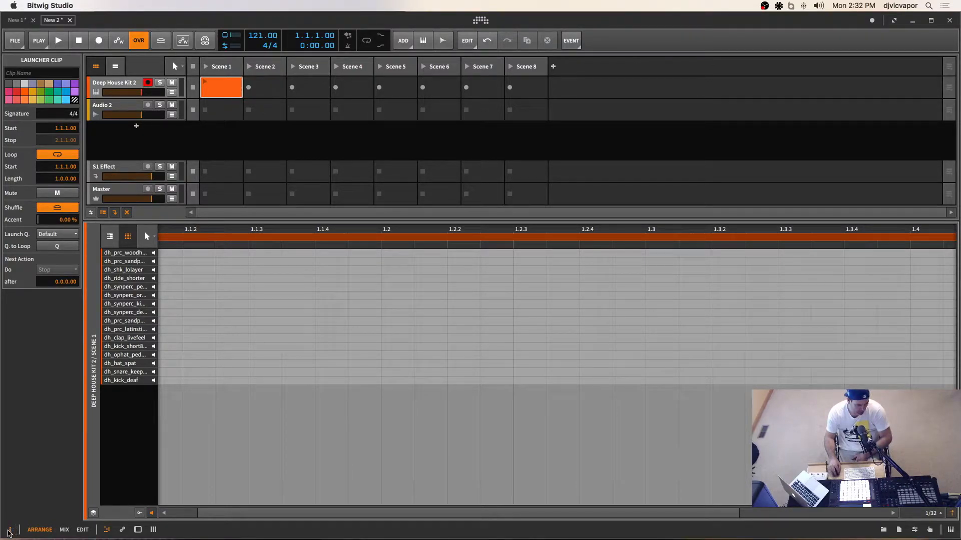
Hide the clip settings panel to leave the drum lanes at the finer grid
left_click(9, 530)
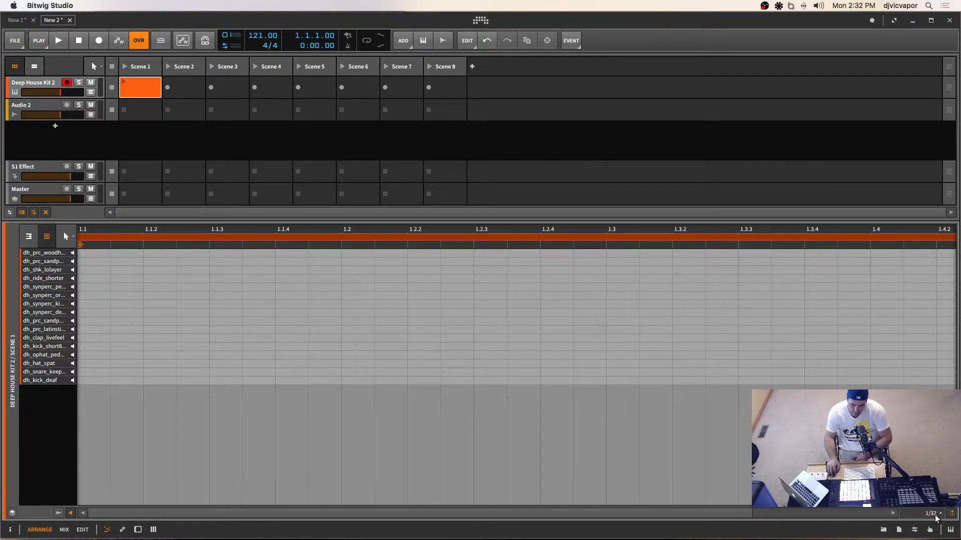
mouse_move(917, 514)
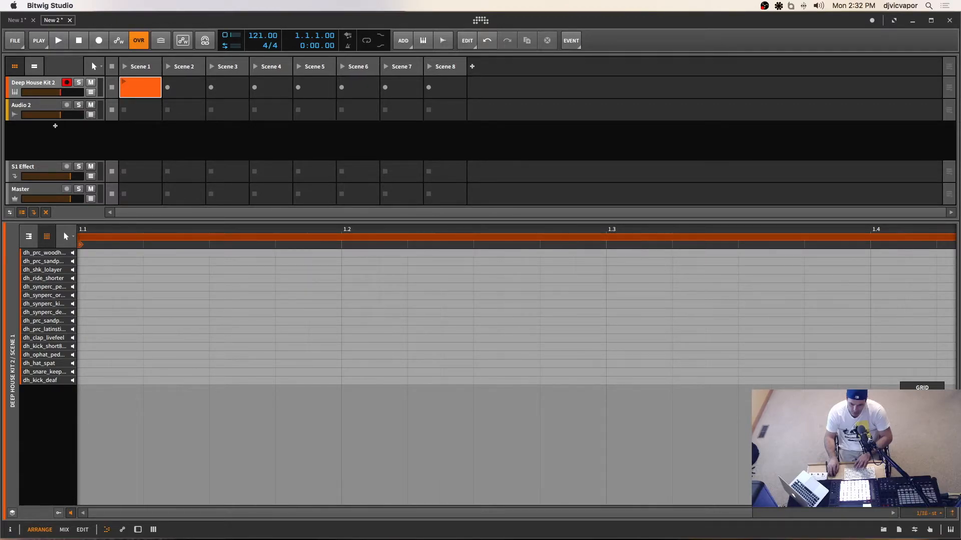
mouse_move(738, 422)
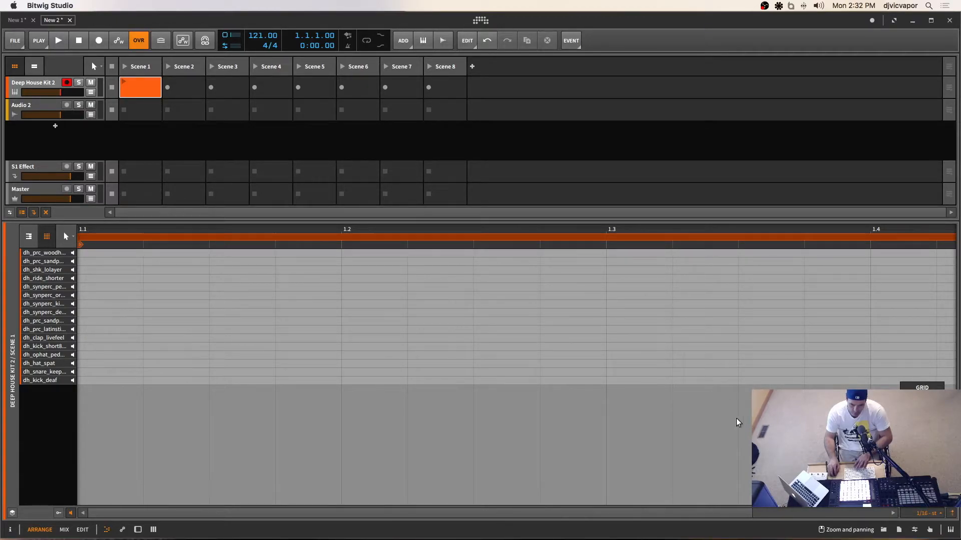
mouse_move(918, 513)
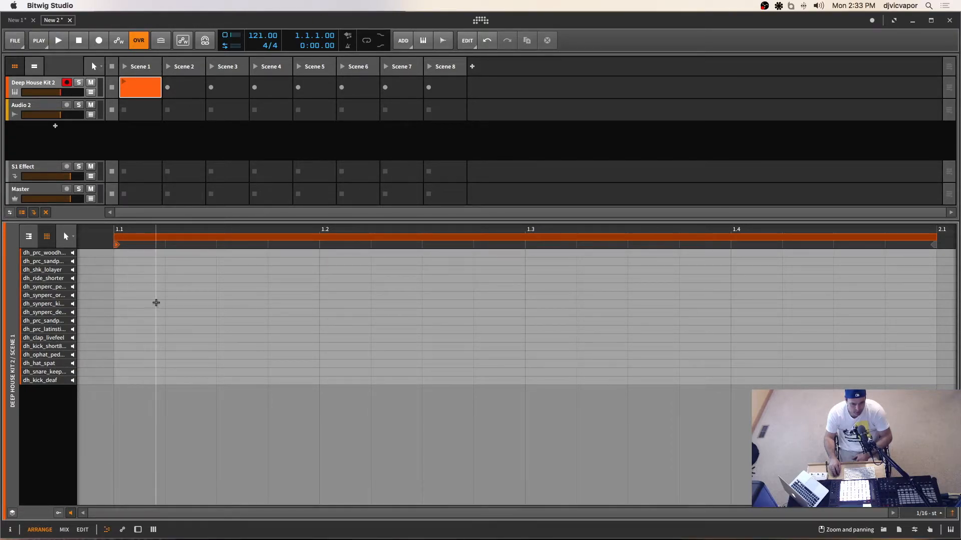
mouse_move(186, 318)
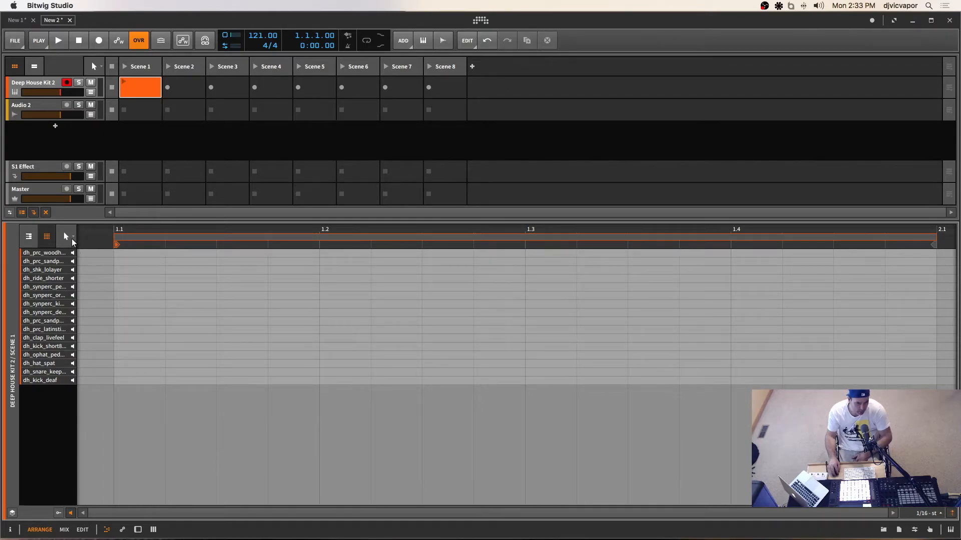
Bring up the note editor's list of editing tools to pick the Pen
left_click(66, 236)
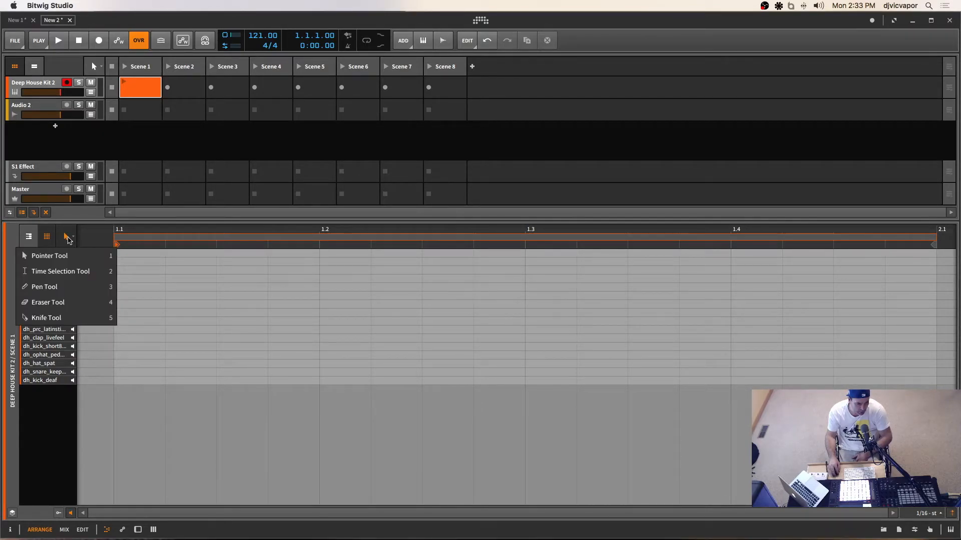
mouse_move(62, 287)
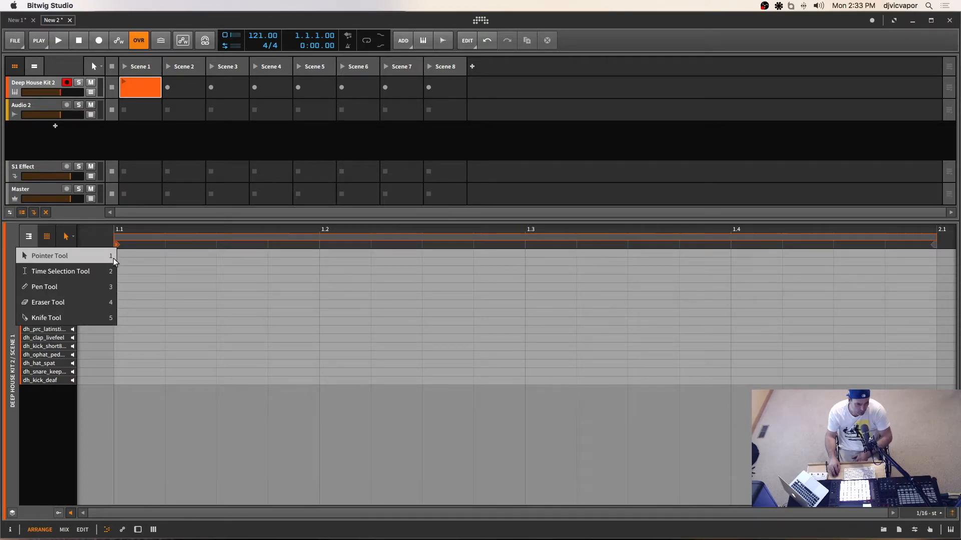
mouse_move(67, 317)
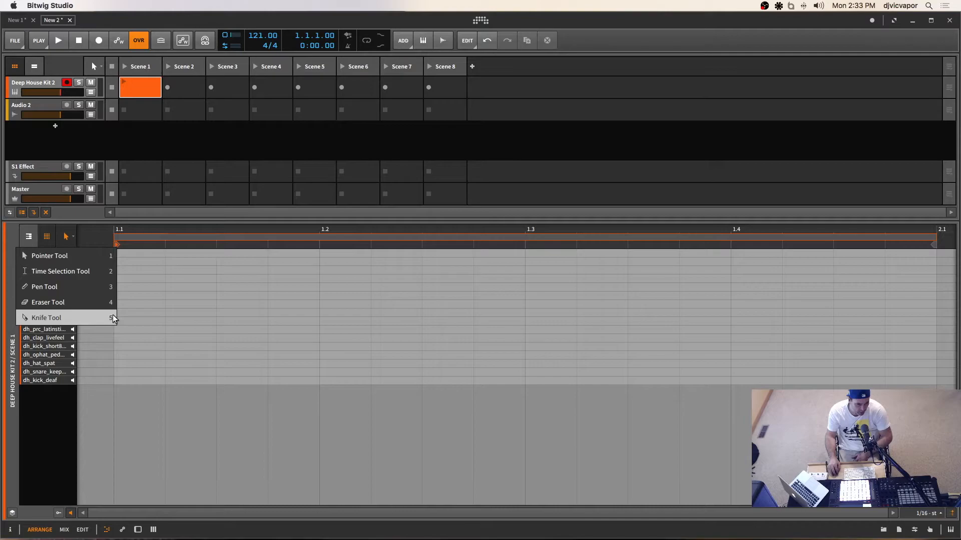
mouse_move(61, 271)
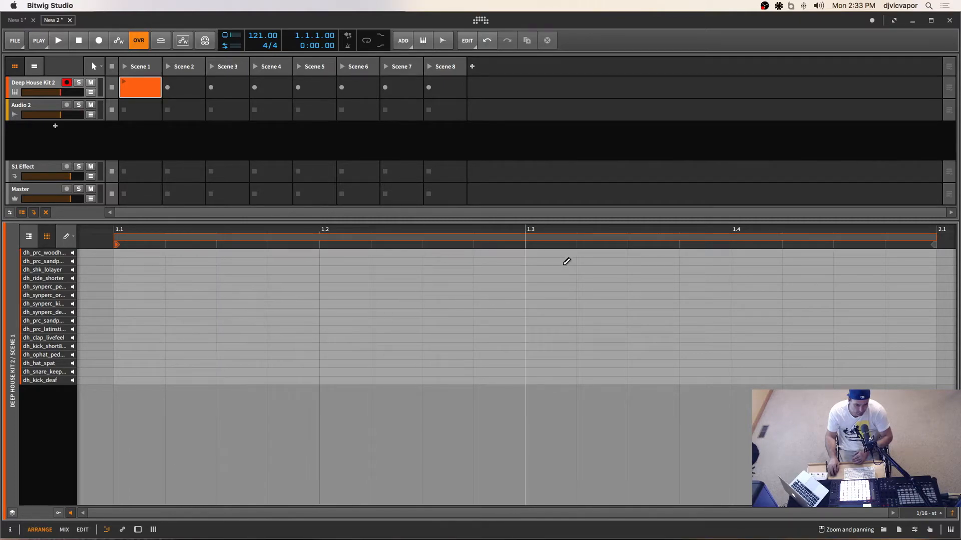
mouse_move(152, 374)
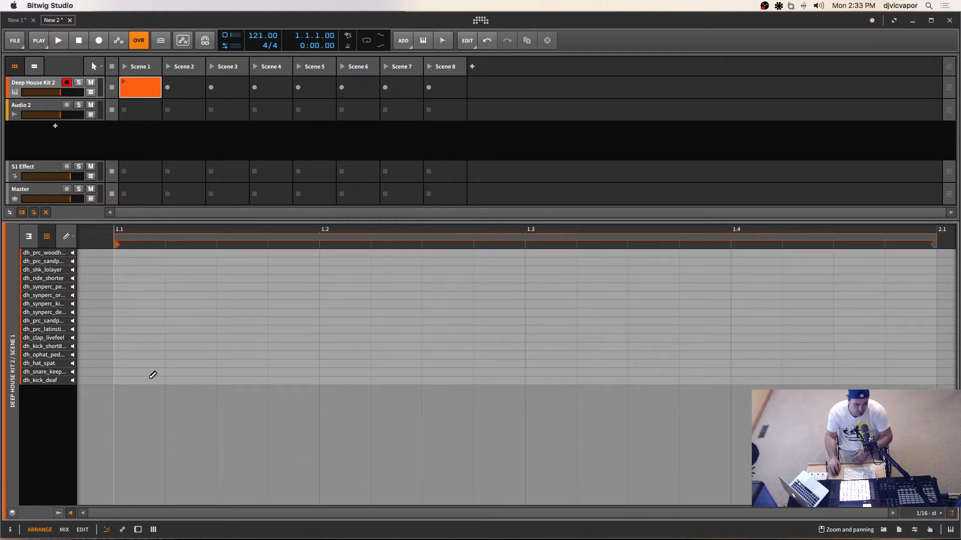
Place dh_kick_deaf hits on beats 1, 2, 3 and 4 of the clip
left_click(139, 381)
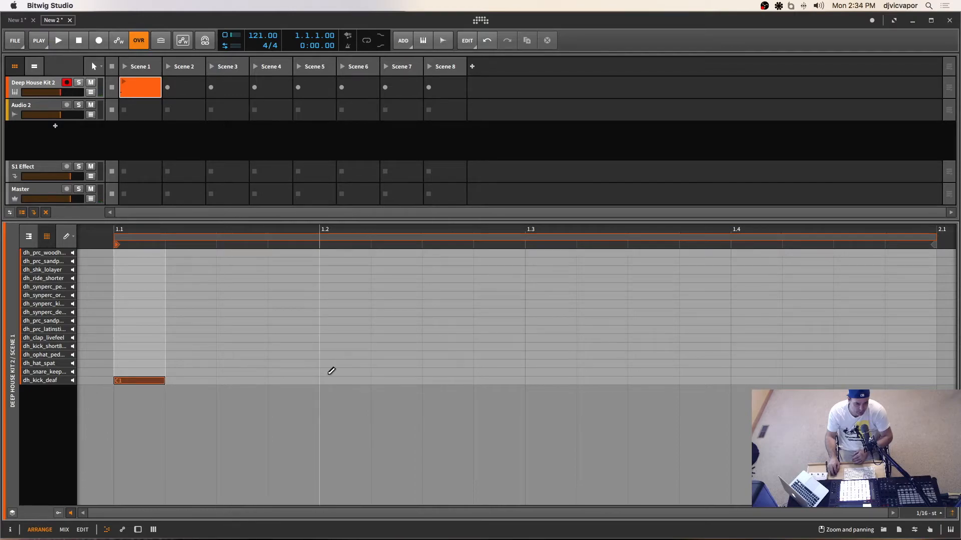
left_click(344, 380)
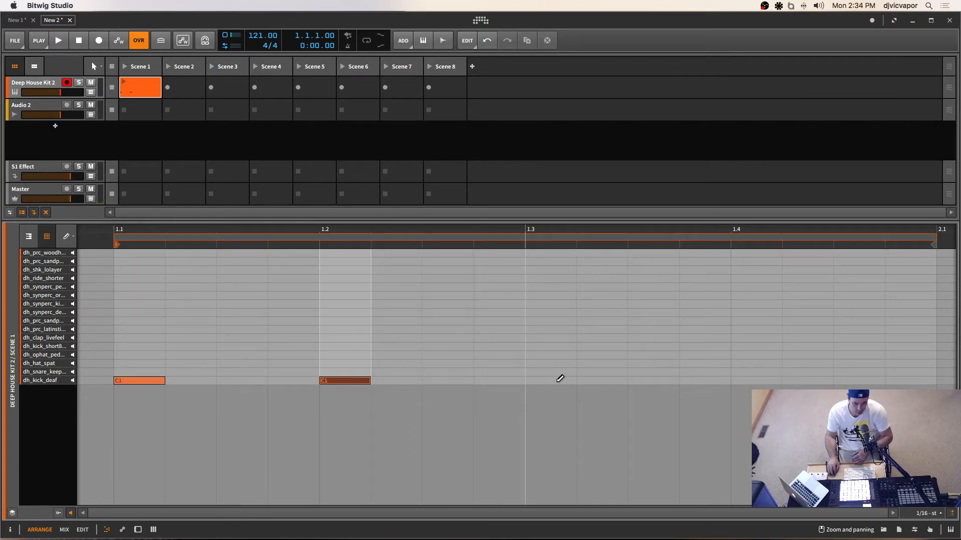
left_click(550, 380)
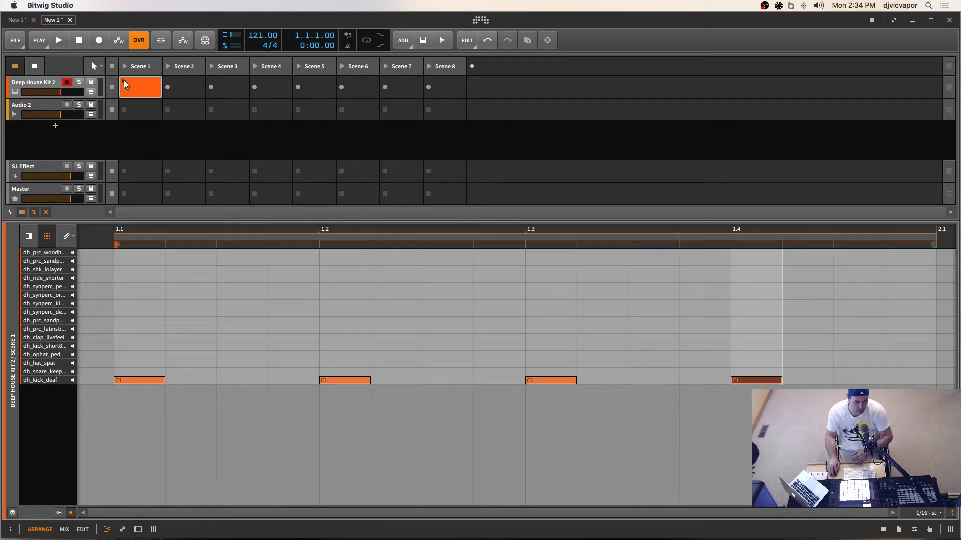
left_click(58, 40)
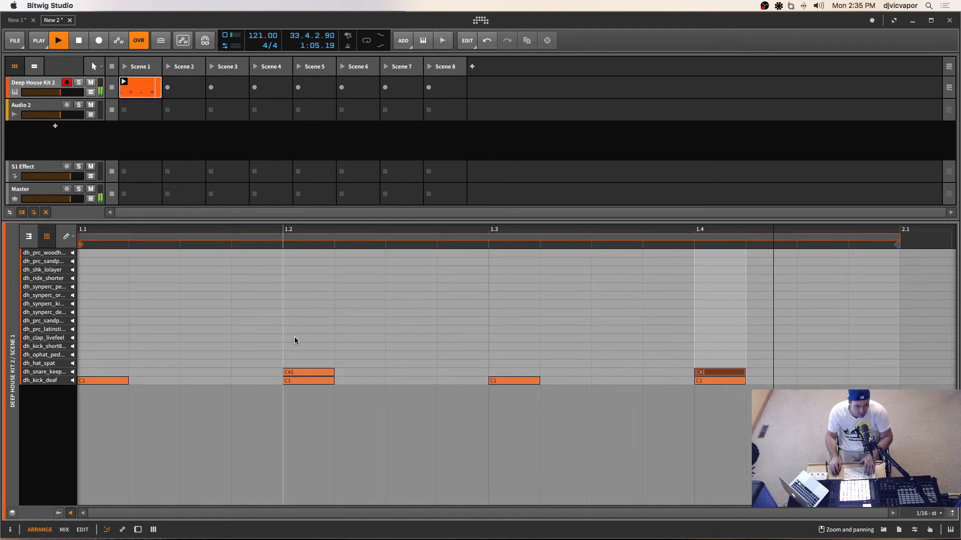
Add dh_clap_livefeel hits on beats 2 and 4 and between beats 3 and 4 while the clip plays
left_click(308, 337)
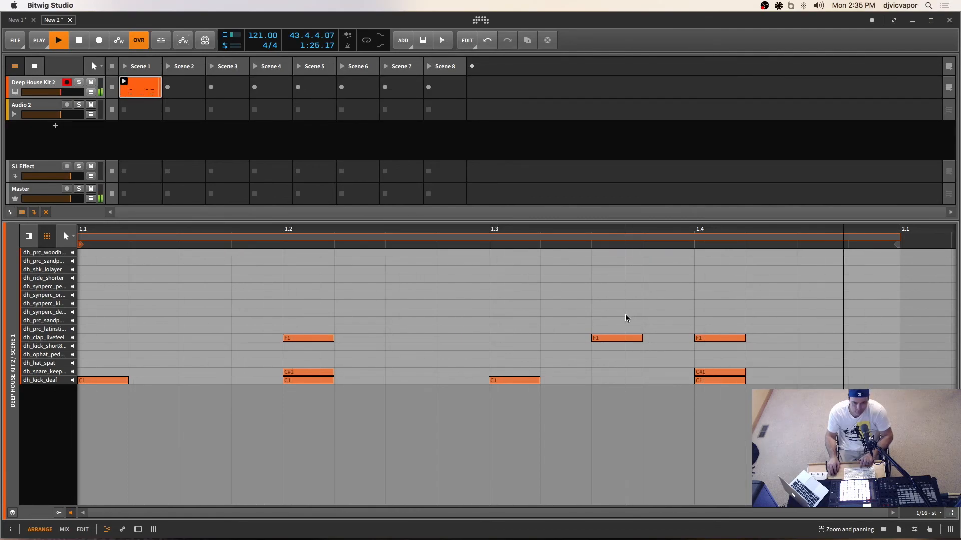
left_click(58, 40)
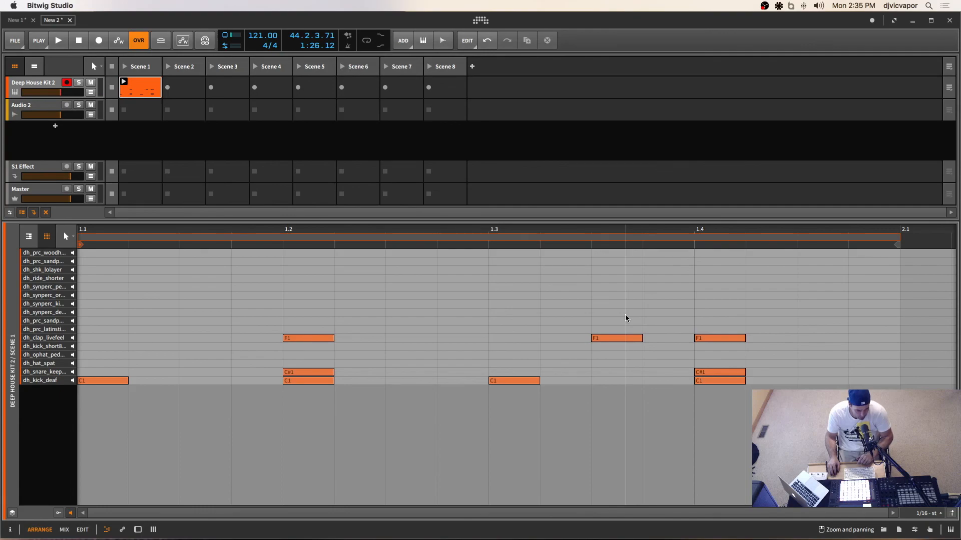